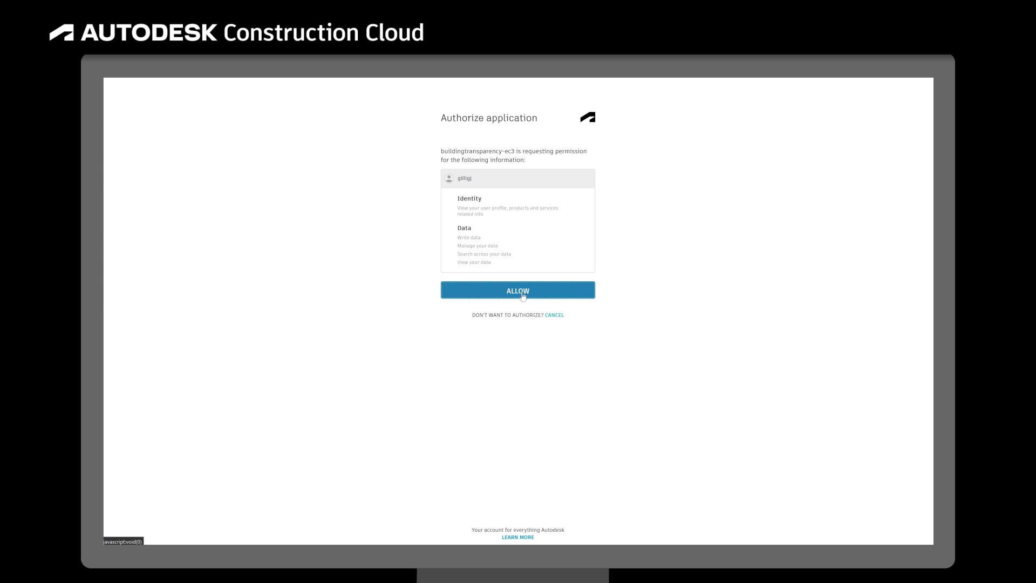
# Allow EC3 access to the Autodesk account and go to Plan & Compare Buildings
pyautogui.click(518, 290)
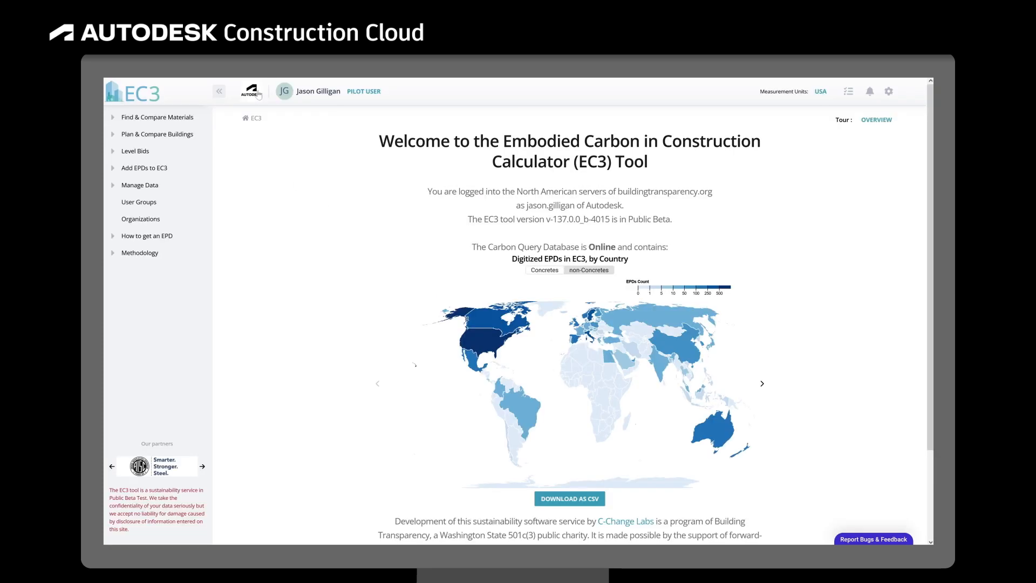
pyautogui.click(157, 134)
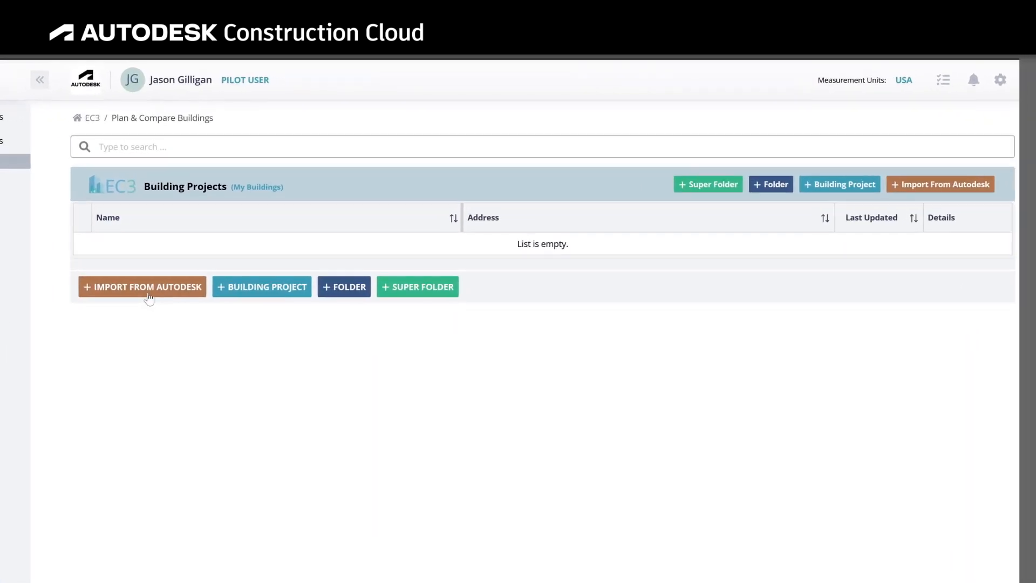
# Import takeoff packages 2_01–2_05 of Project A from Autodesk as a new project, running in the background
pyautogui.click(142, 286)
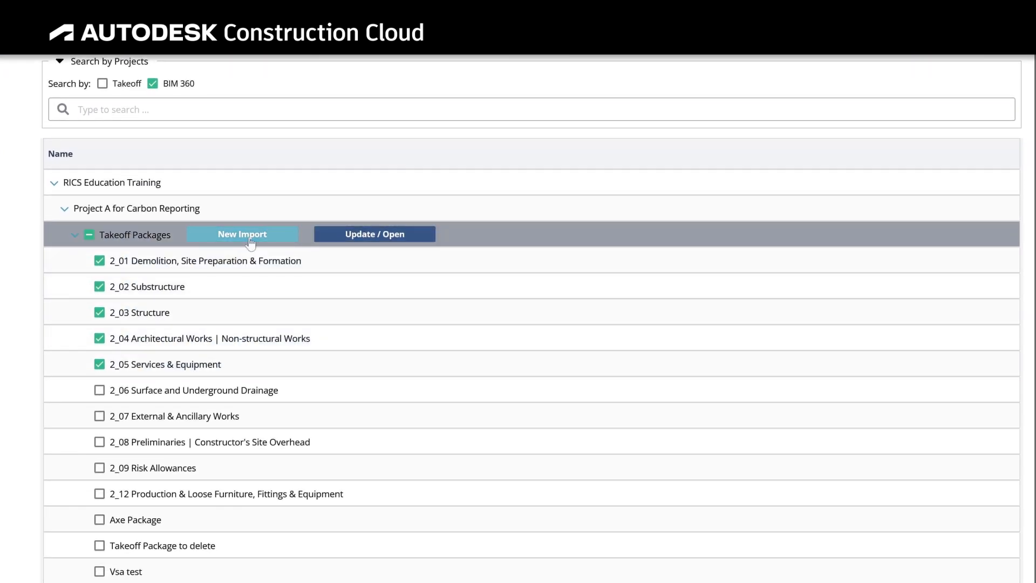
pyautogui.click(242, 234)
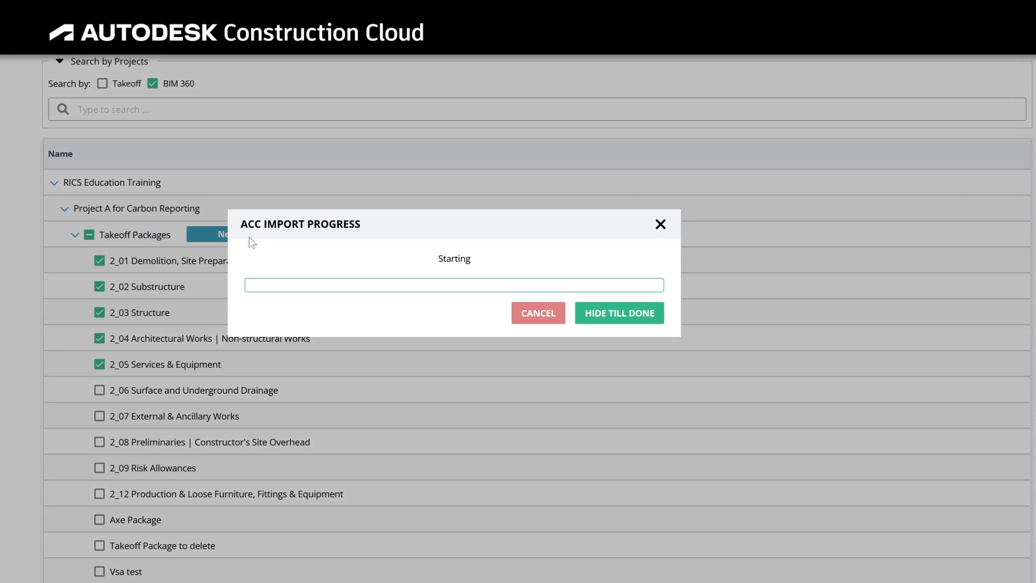
pyautogui.click(618, 312)
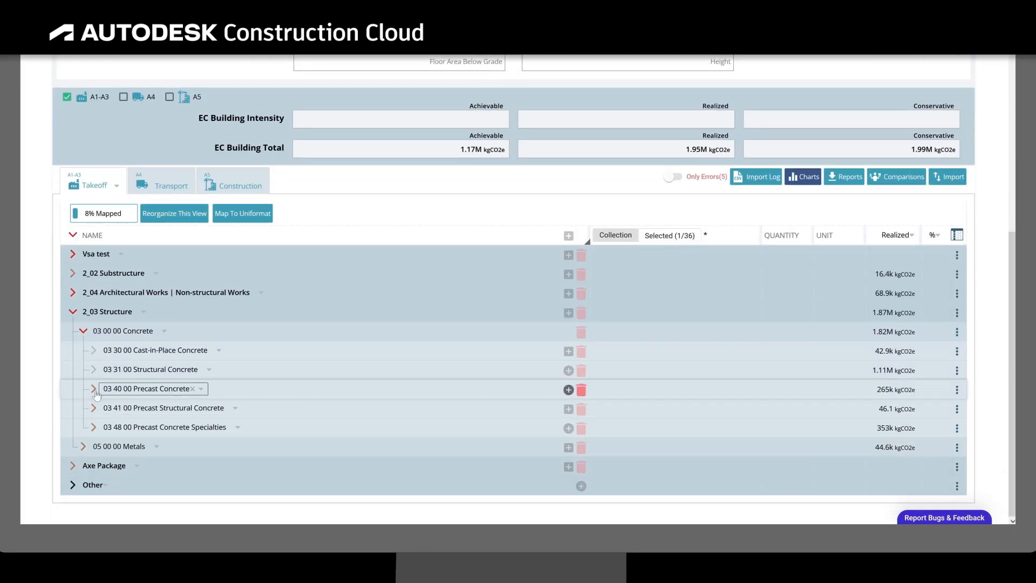
# Under 03 40 00 Precast Concrete, star the Hulldekke B45 M45 EPD for the beams' Concrete Volume
pyautogui.click(93, 389)
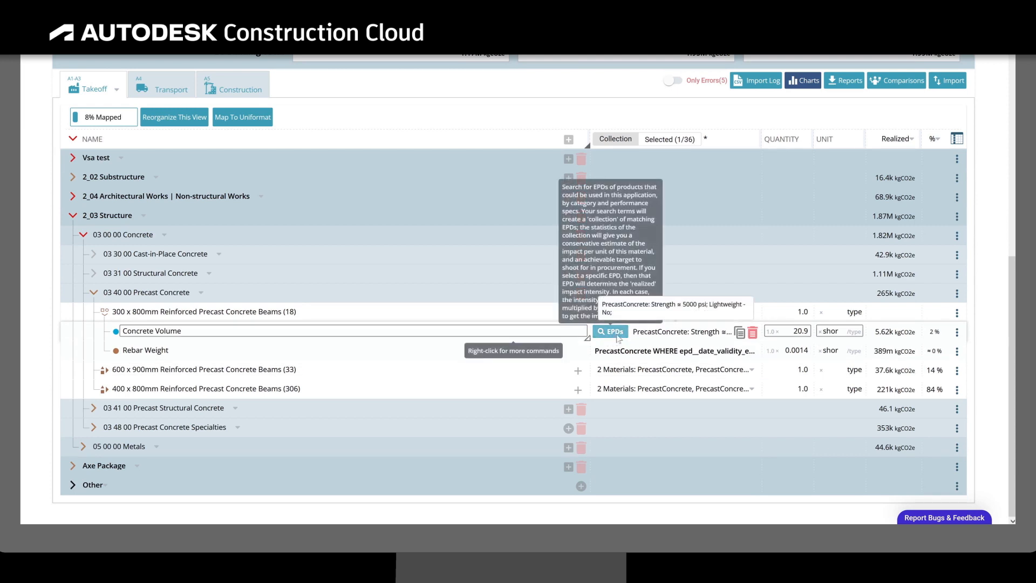
pyautogui.click(612, 330)
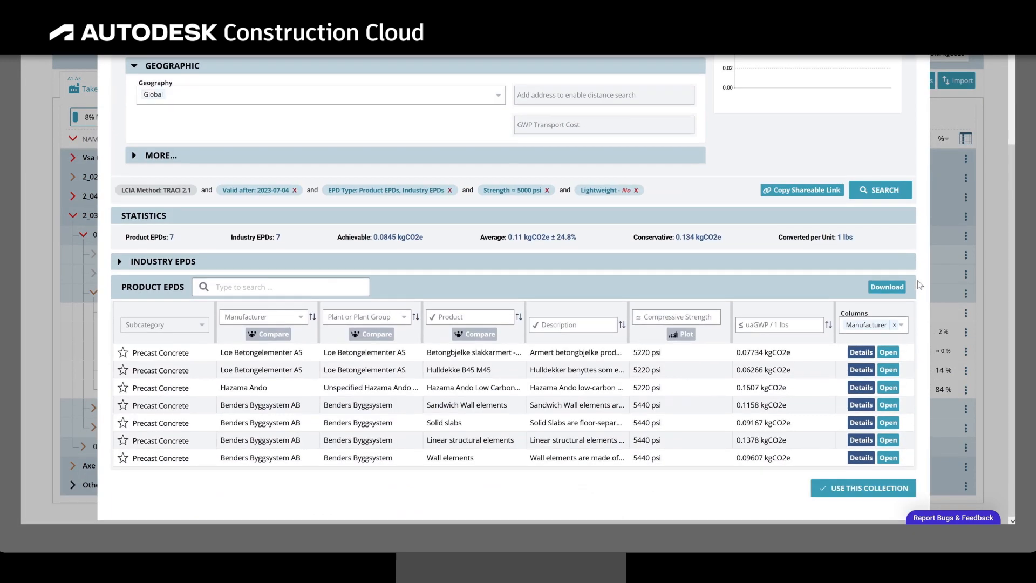
pyautogui.click(860, 369)
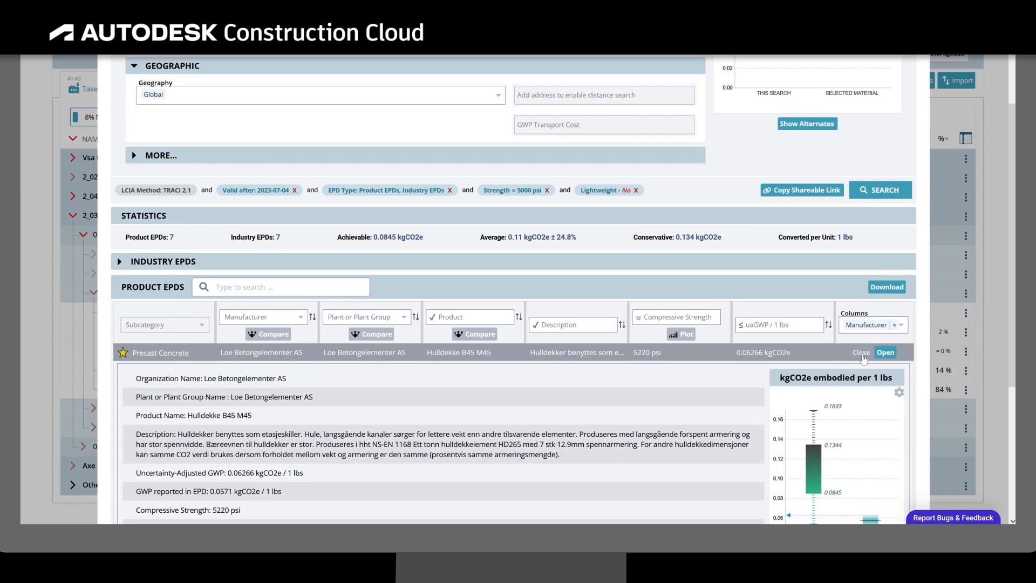
pyautogui.scroll(-3)
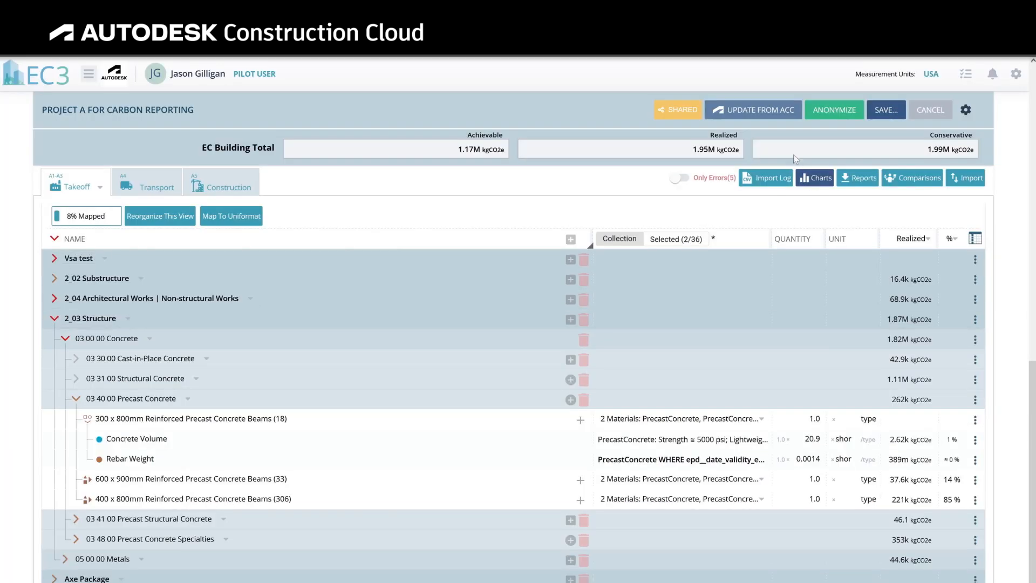
# Update the ACC project with EC3's changes, return to it, and show the Reports downloads
pyautogui.click(753, 109)
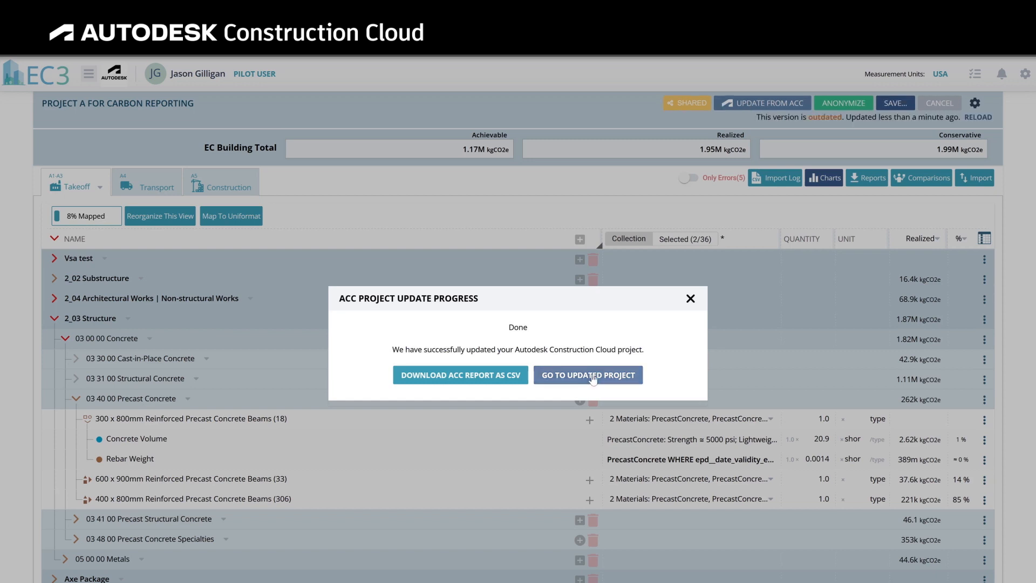
pyautogui.click(587, 374)
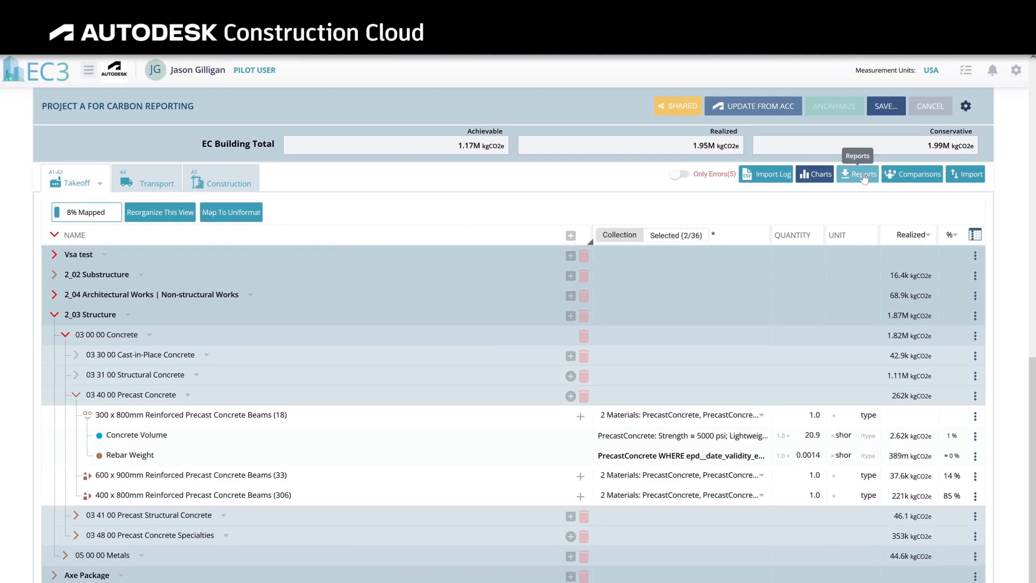
pyautogui.click(857, 174)
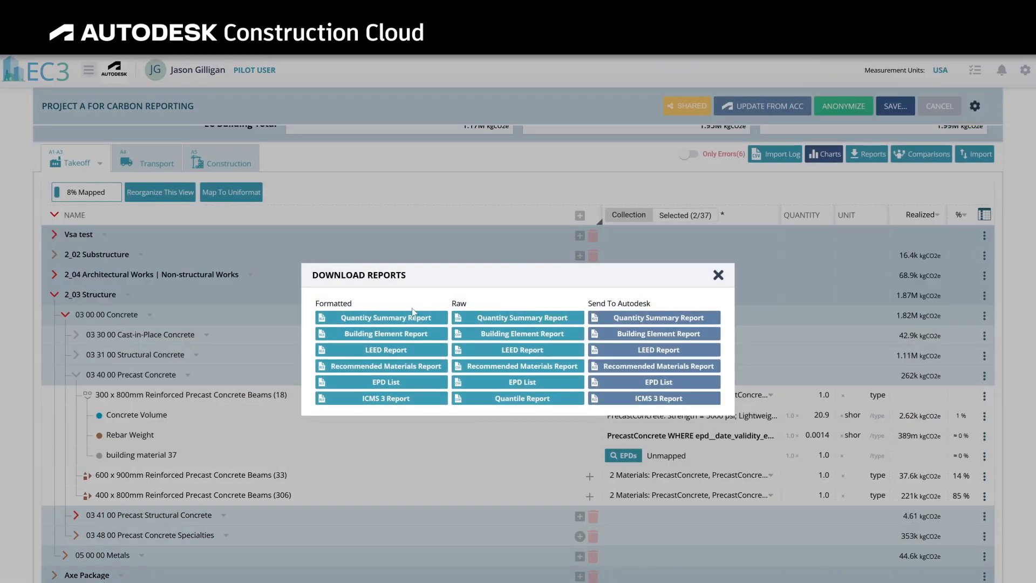